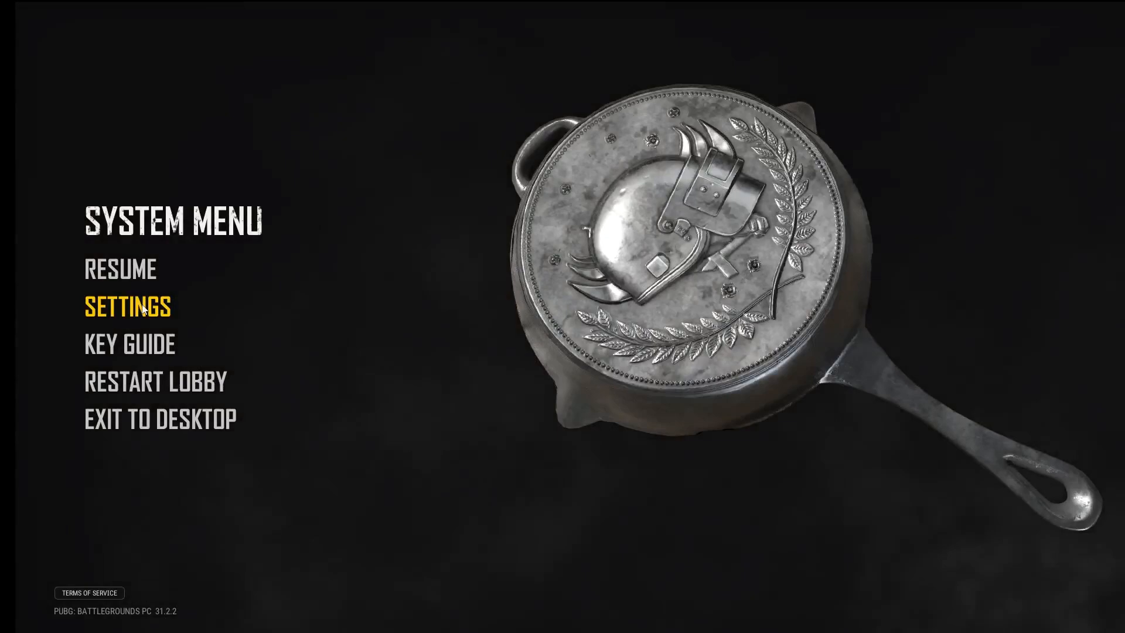
Step: Bring up the game's Graphics settings from the System Menu
left_click(127, 307)
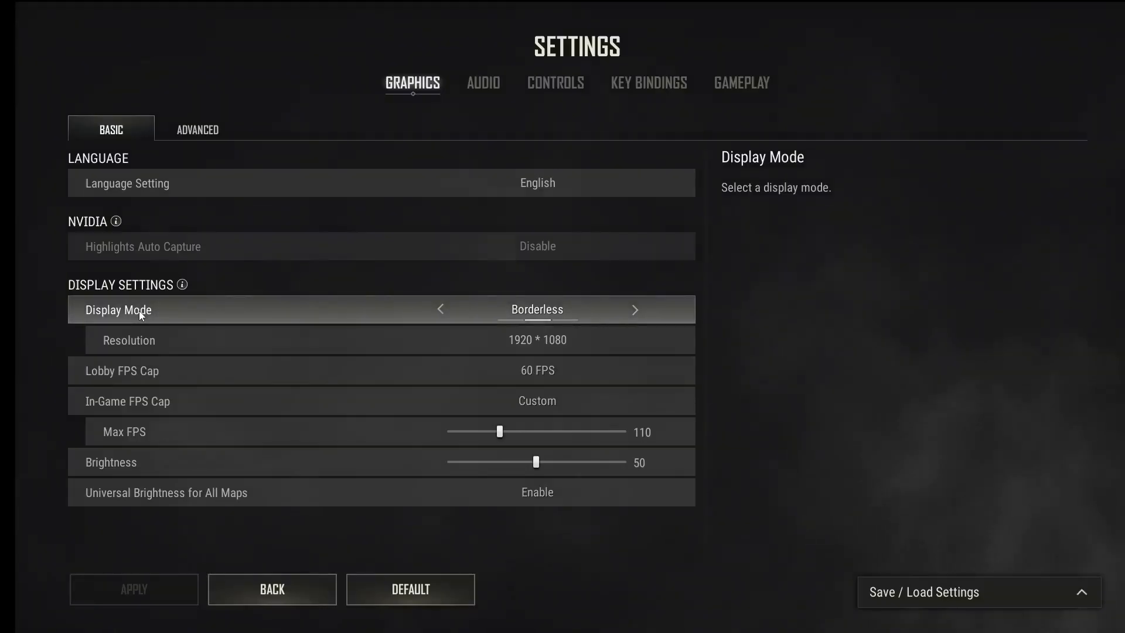
mouse_move(194, 163)
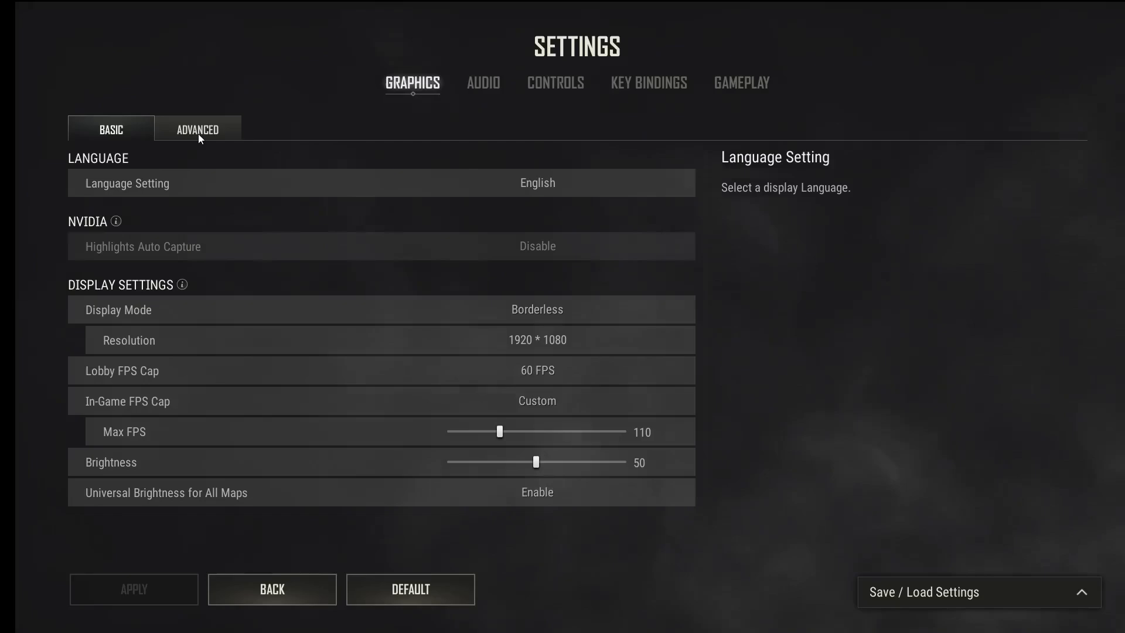
Step: Set Overall Graphics Quality to Low in Advanced, apply it and return to the lobby
left_click(197, 129)
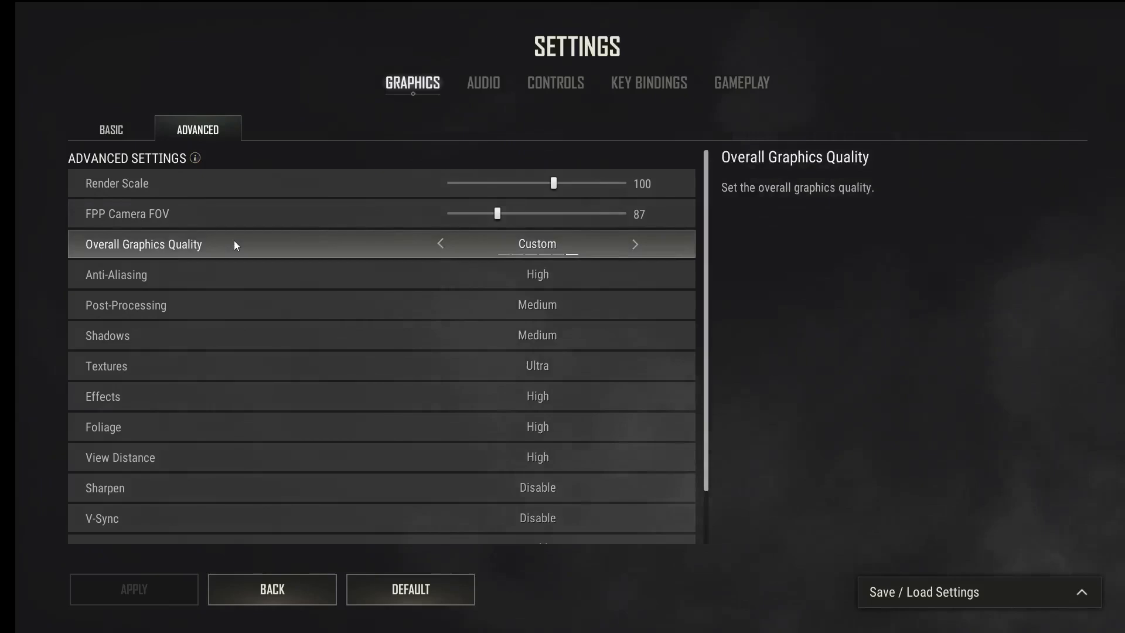
mouse_move(136, 255)
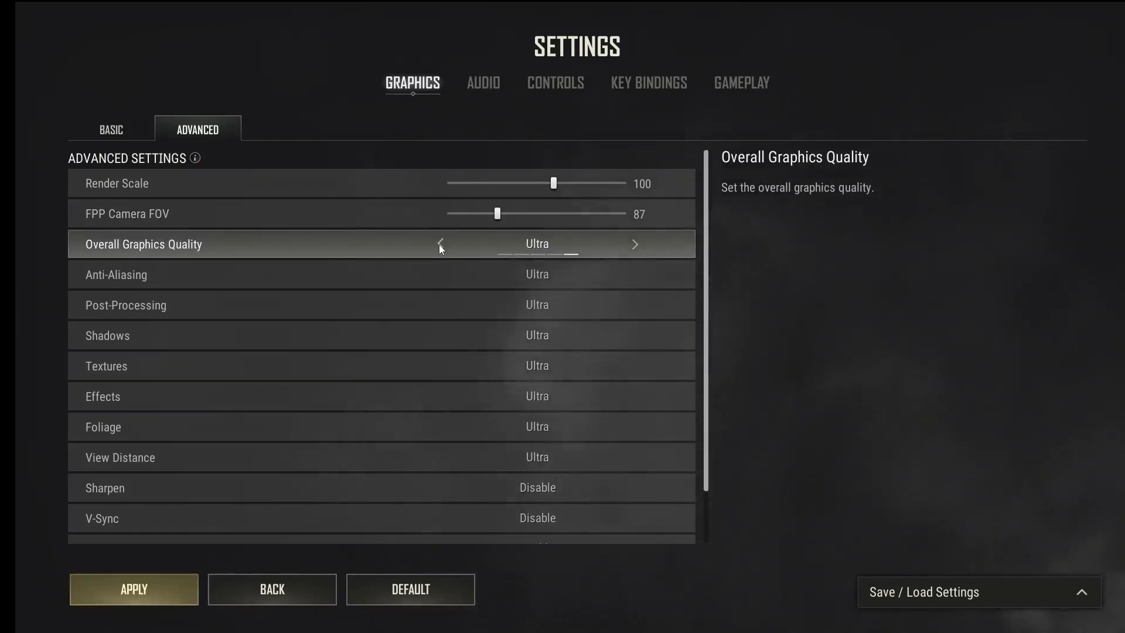
left_click(440, 243)
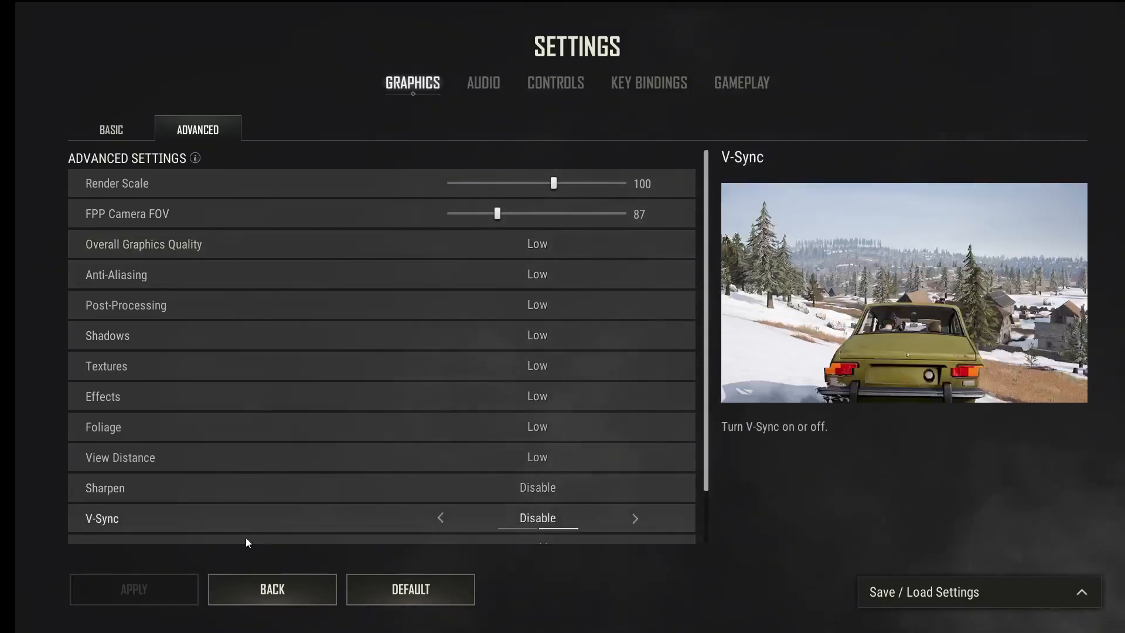
left_click(272, 589)
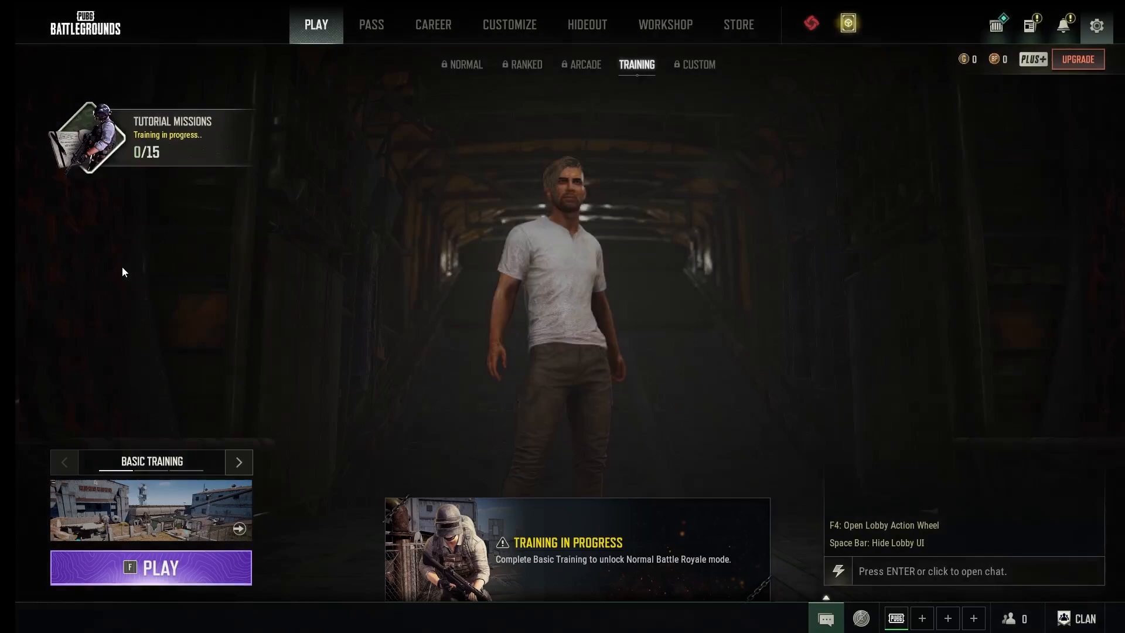